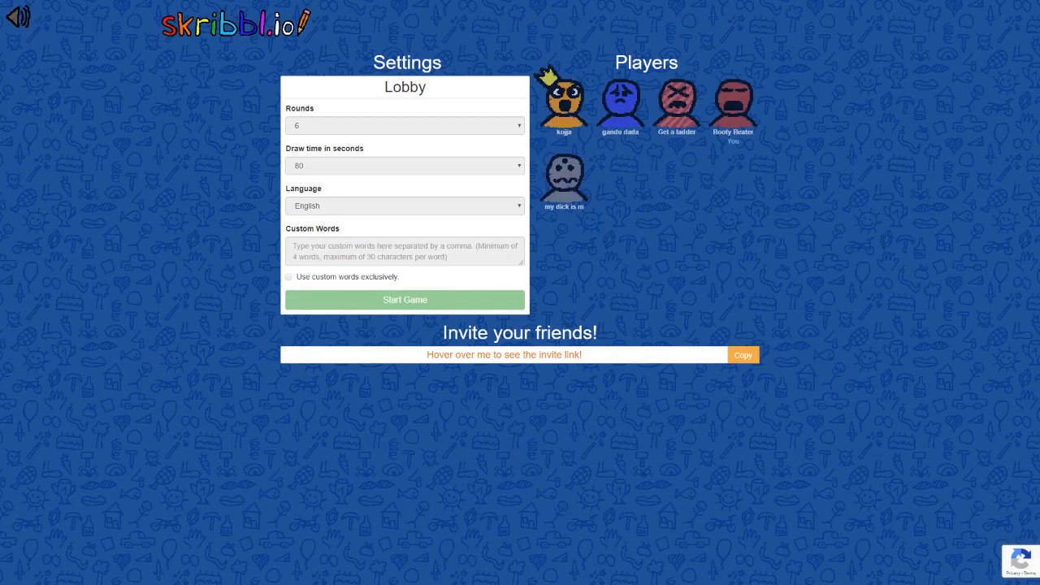
pyautogui.moveTo(540, 258)
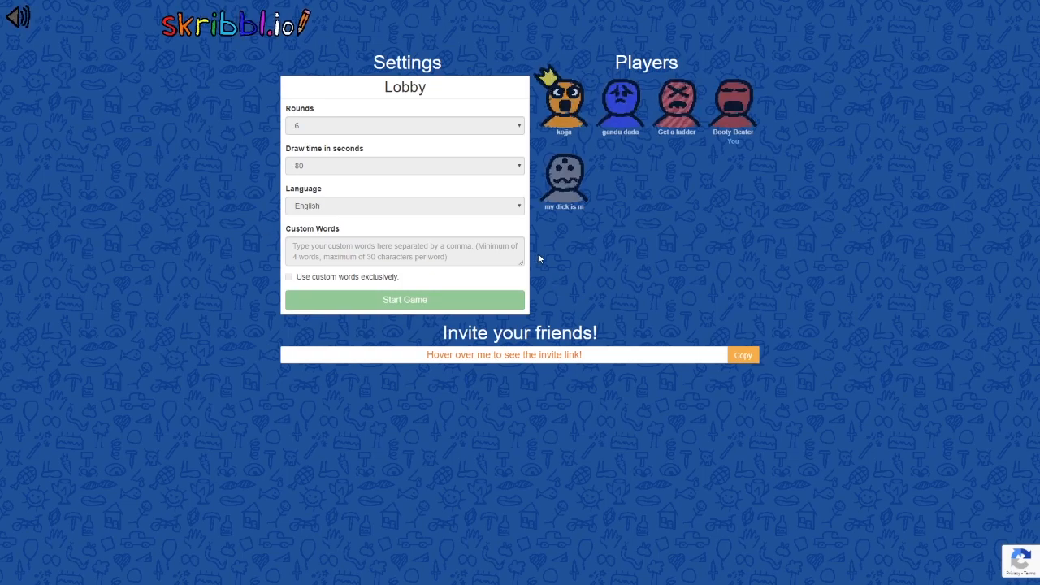
pyautogui.moveTo(439, 283)
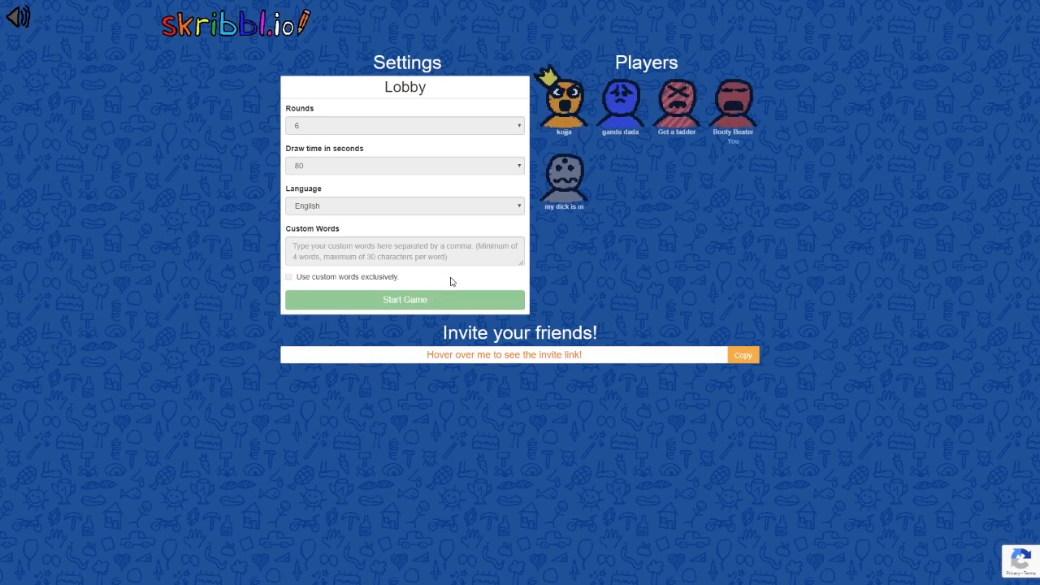
# Change the lobby's draw time dropdown from 80 to 60 seconds
pyautogui.click(405, 165)
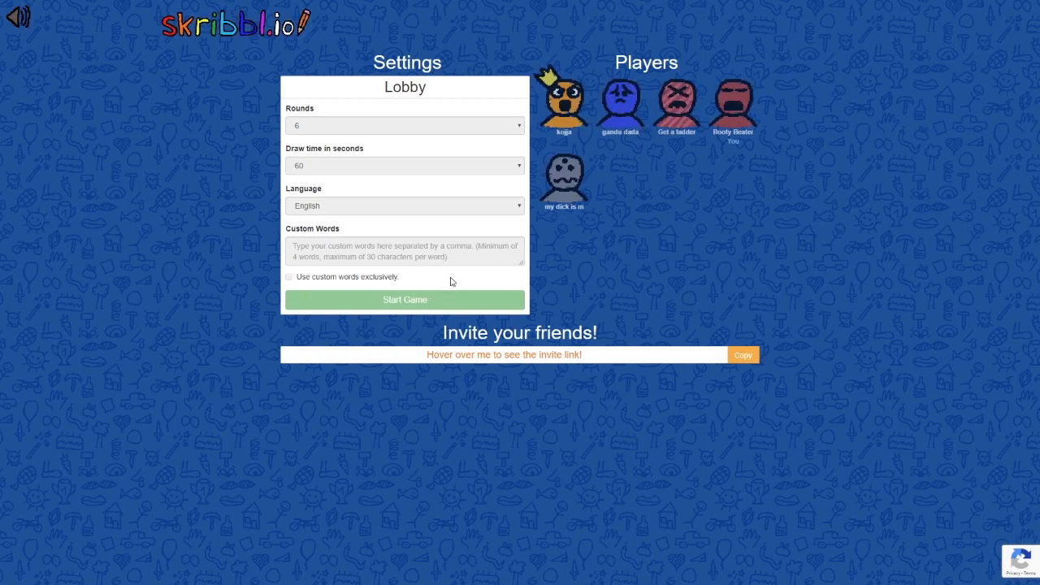
pyautogui.click(404, 300)
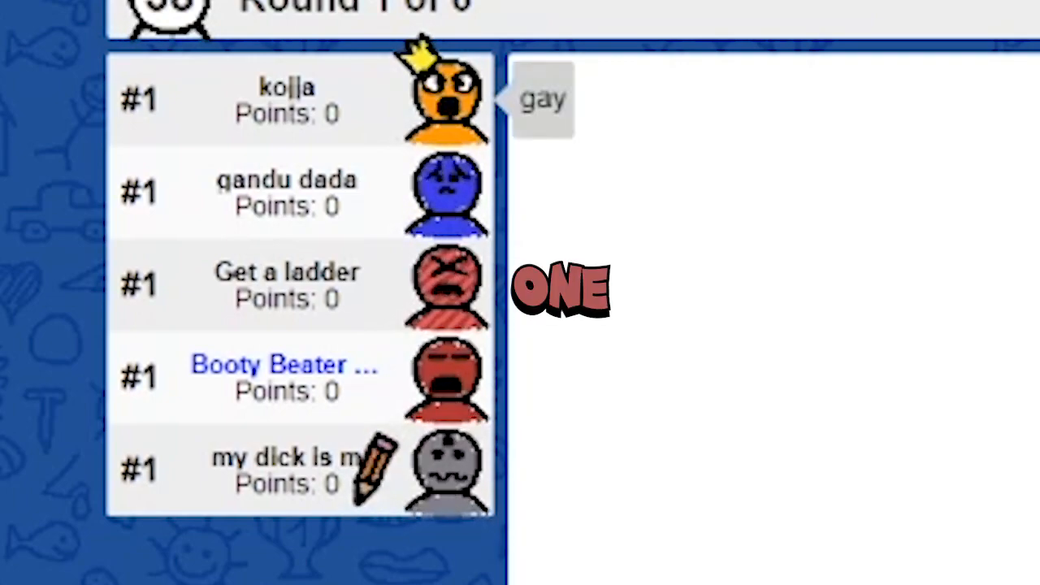
# Guess words like 'bee' in chat until 'rat' is guessed
pyautogui.write('be')
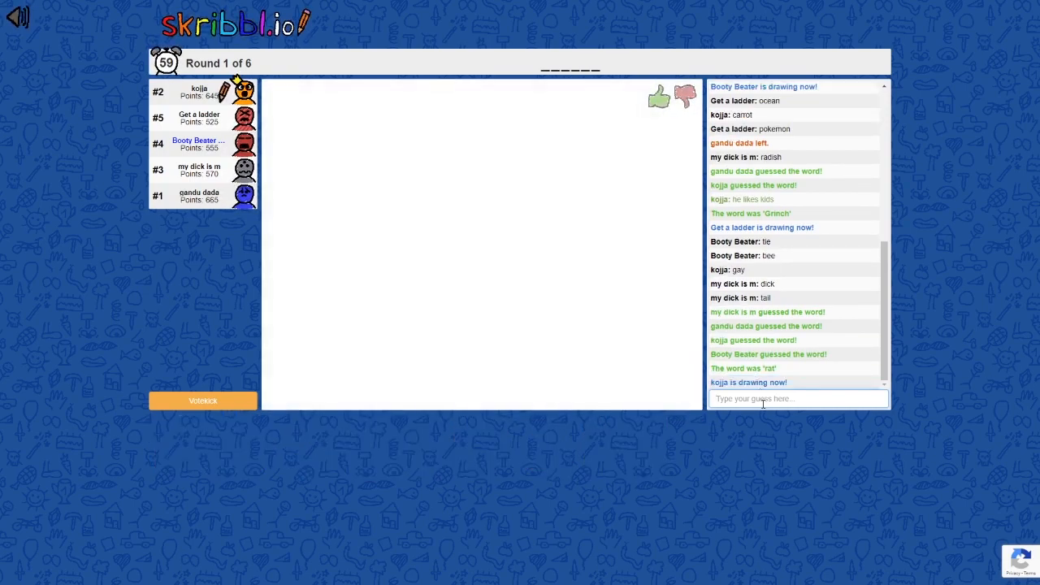
# Guess 'ladder' and 'landscape' on the way to guessing 'shadow'
pyautogui.write('la')
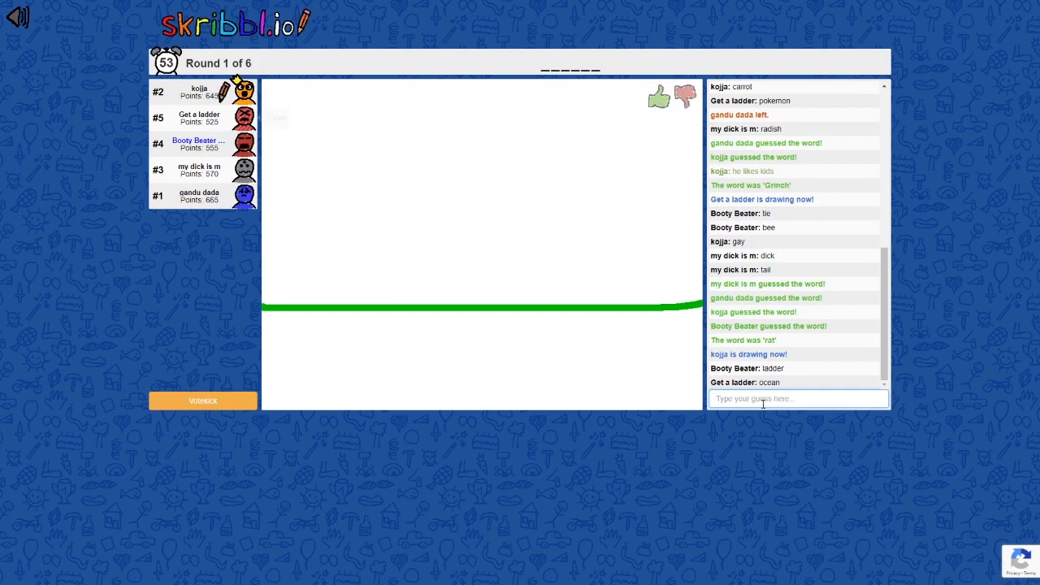
pyautogui.write('landsc')
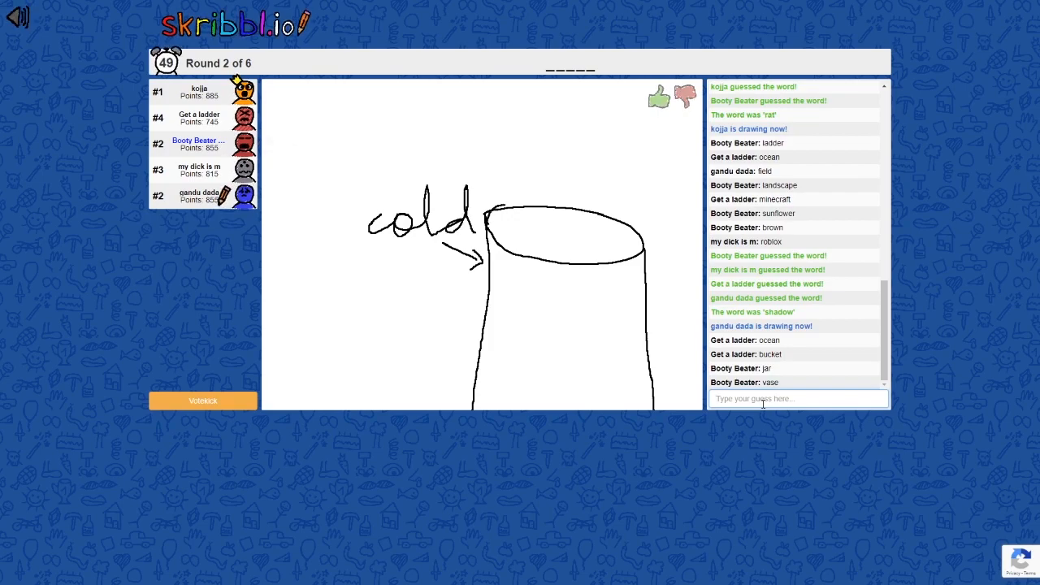
# Keep guessing words like 'tree' and 'wood' until 'root' is guessed
pyautogui.moveTo(520, 215); pyautogui.dragTo(577, 243)
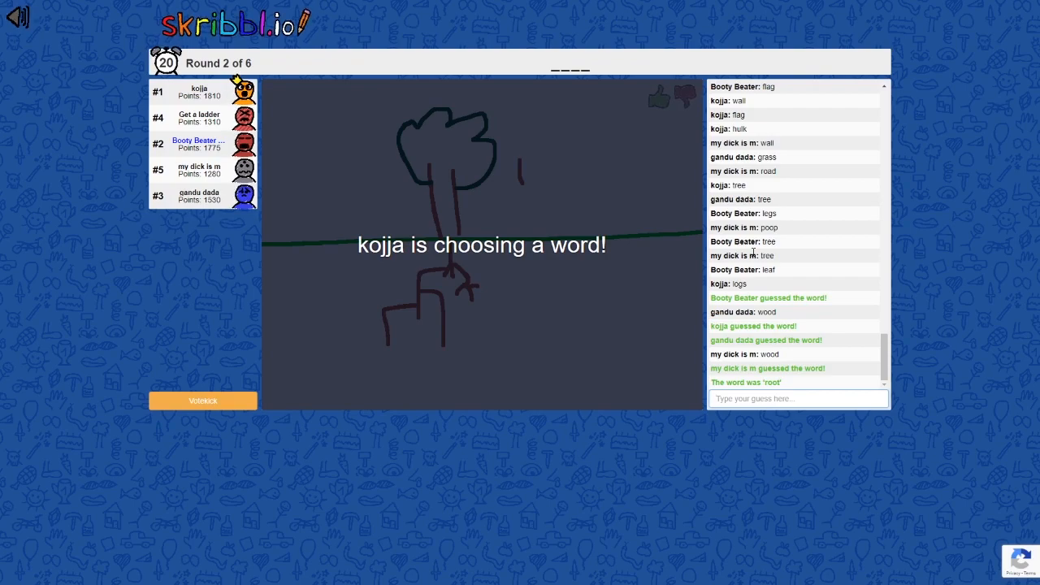
# Guess 'wall', 'castle' and 'goal' until 'Bitcoin' is guessed
pyautogui.write('wall')
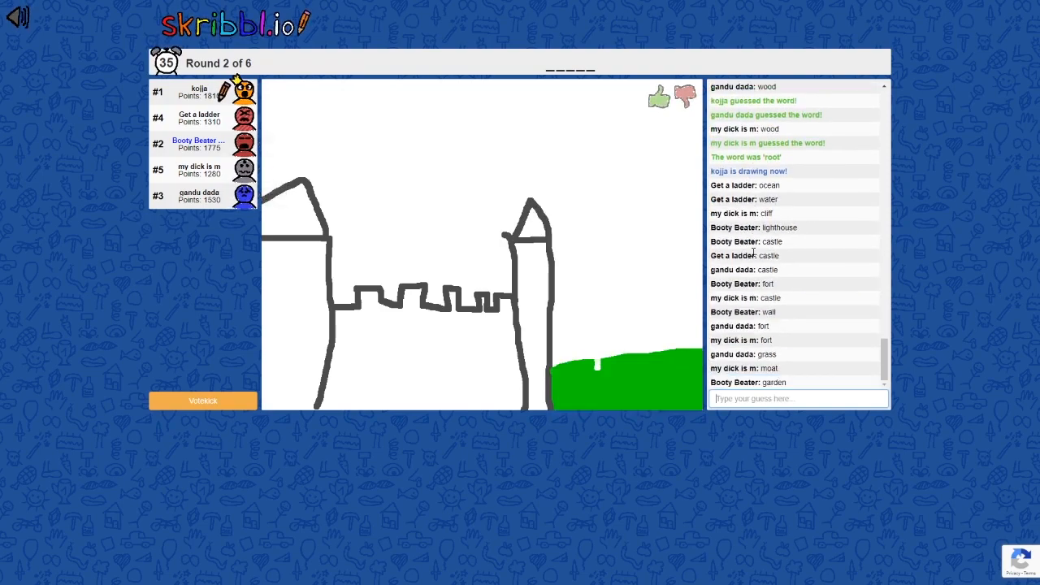
pyautogui.moveTo(602, 323); pyautogui.dragTo(600, 375)
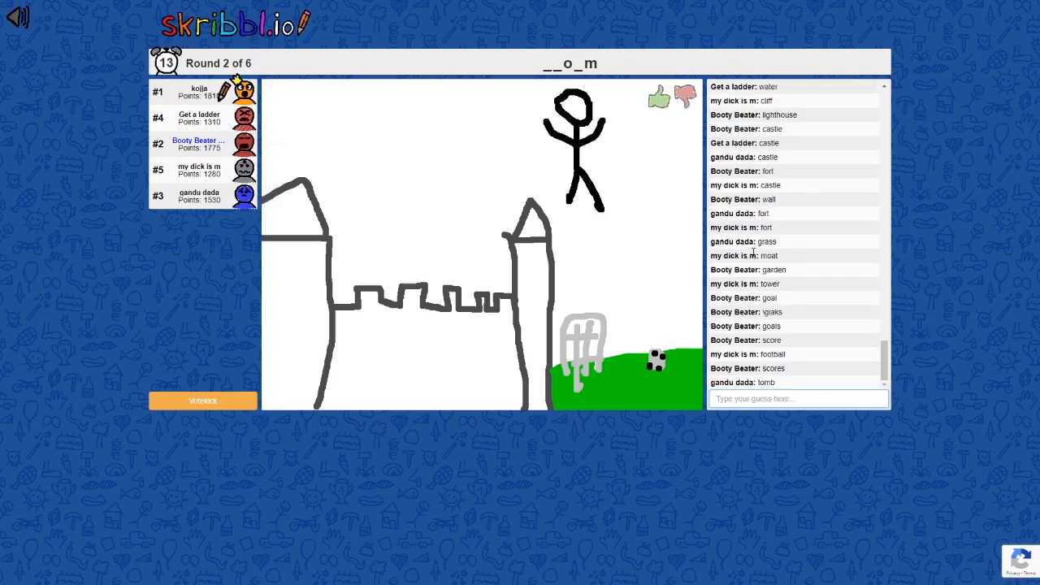
pyautogui.moveTo(512, 183); pyautogui.dragTo(638, 172)
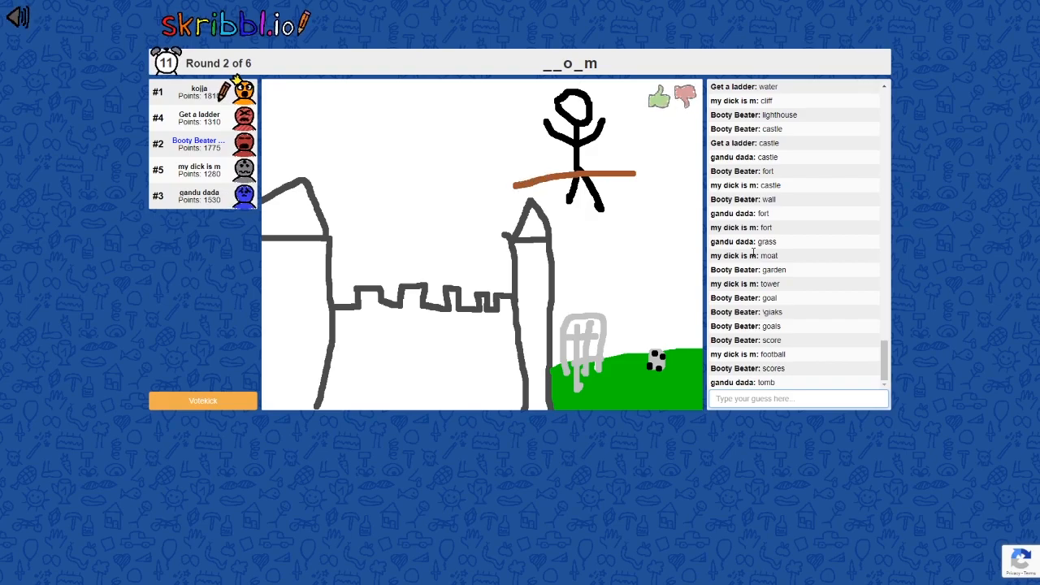
pyautogui.moveTo(520, 183); pyautogui.dragTo(500, 208)
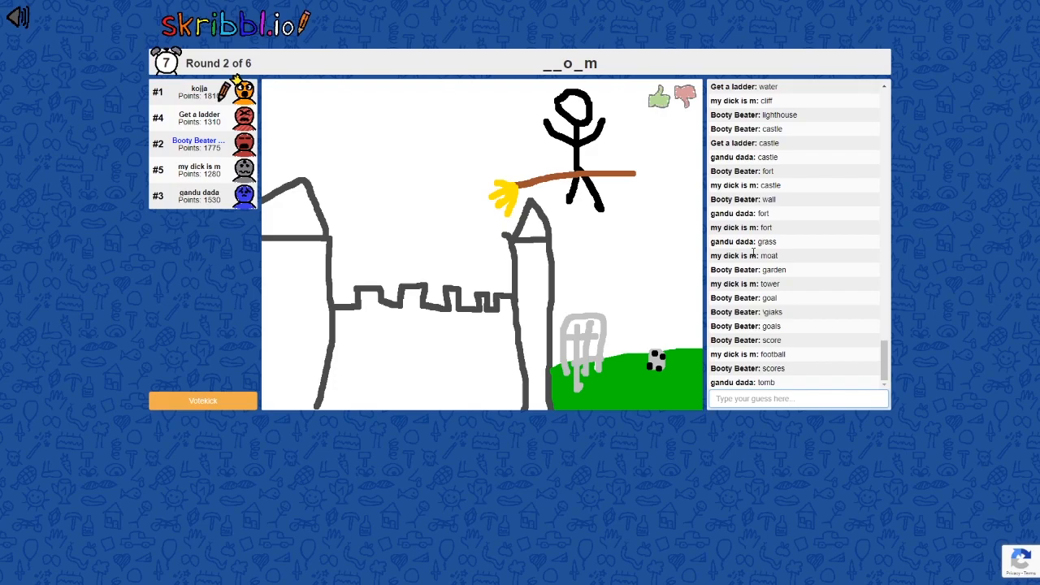
pyautogui.moveTo(629, 182); pyautogui.dragTo(650, 244)
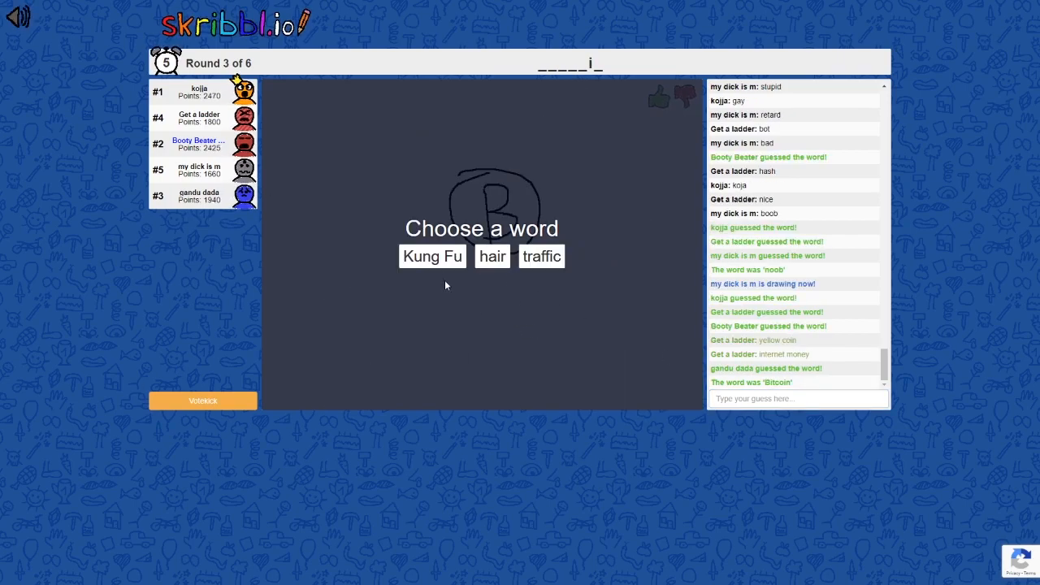
# Pick 'hair' and draw a stick figure with spiky hair
pyautogui.click(492, 256)
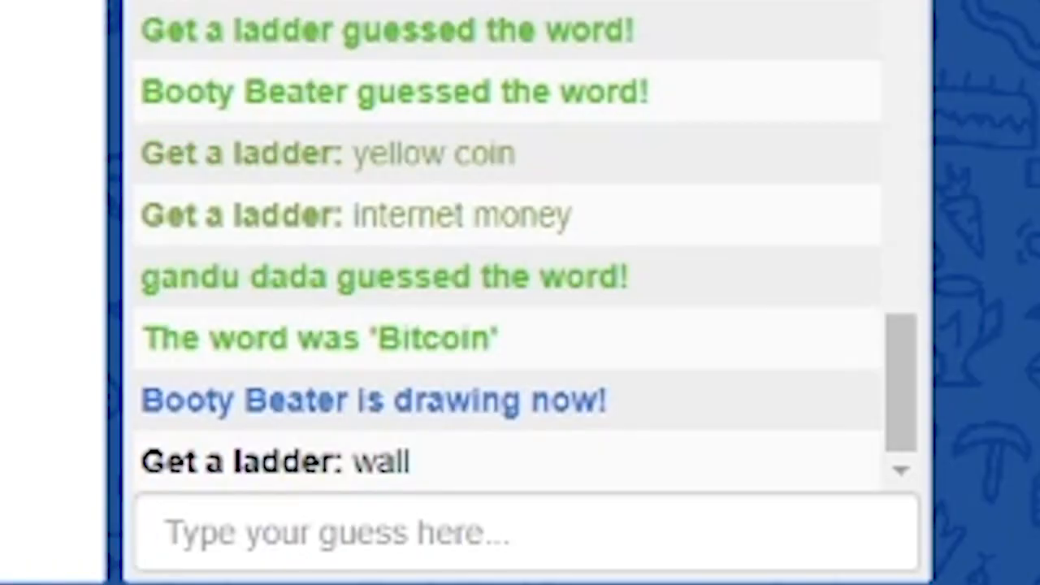
pyautogui.scroll(-3)
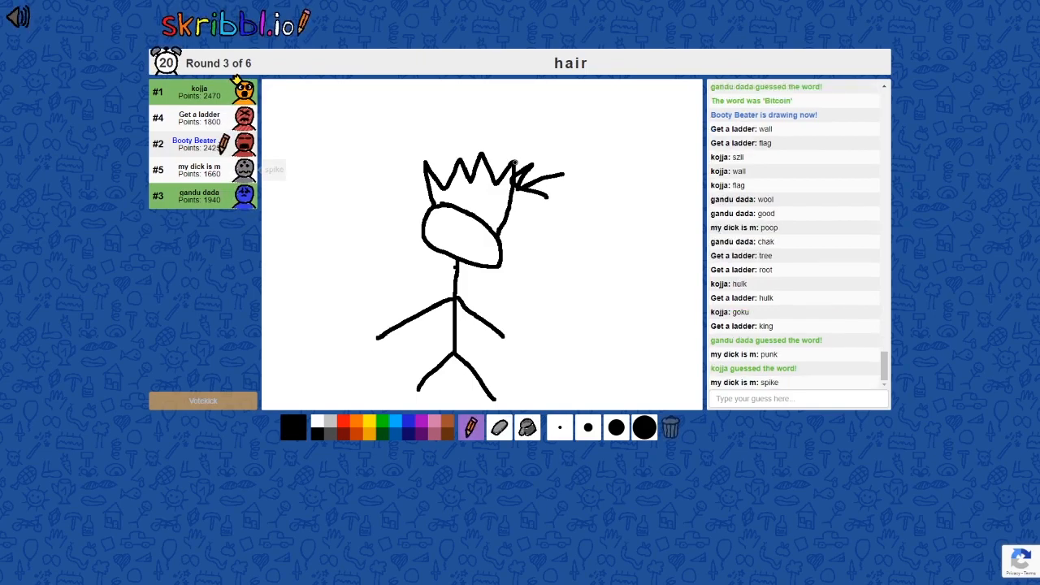
pyautogui.moveTo(602, 429)
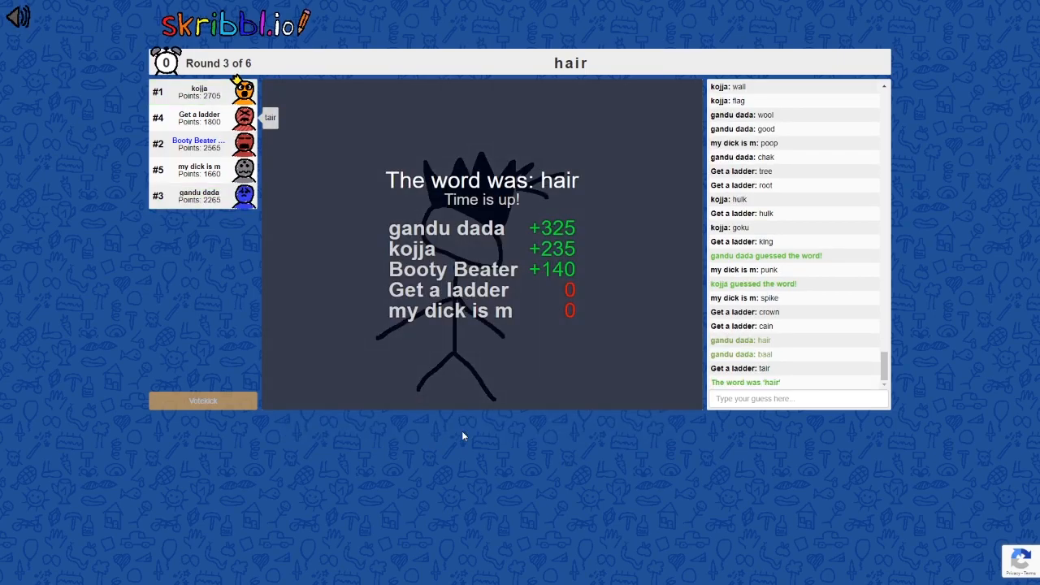
pyautogui.moveTo(771, 393)
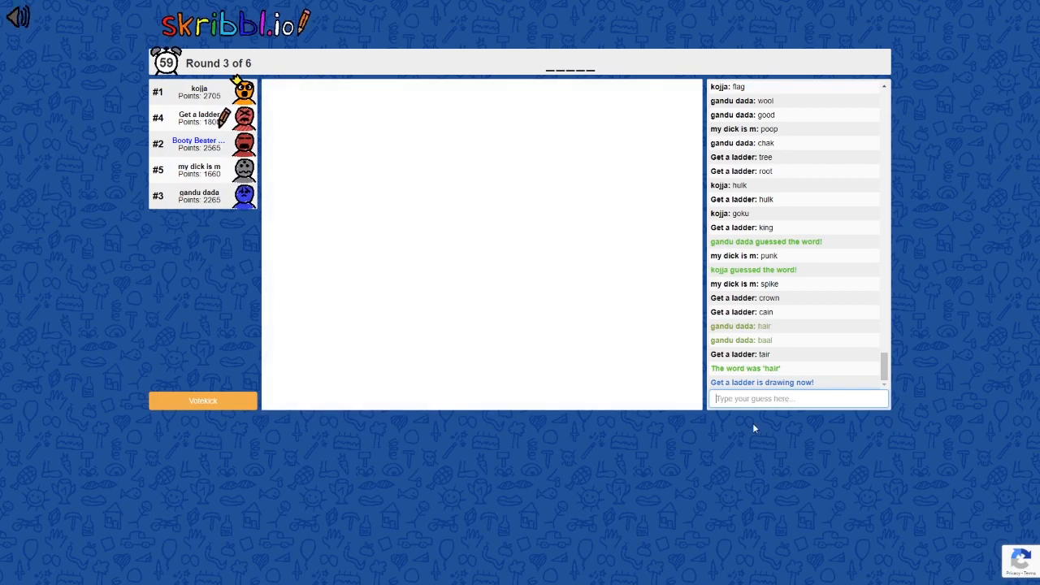
pyautogui.moveTo(775, 349)
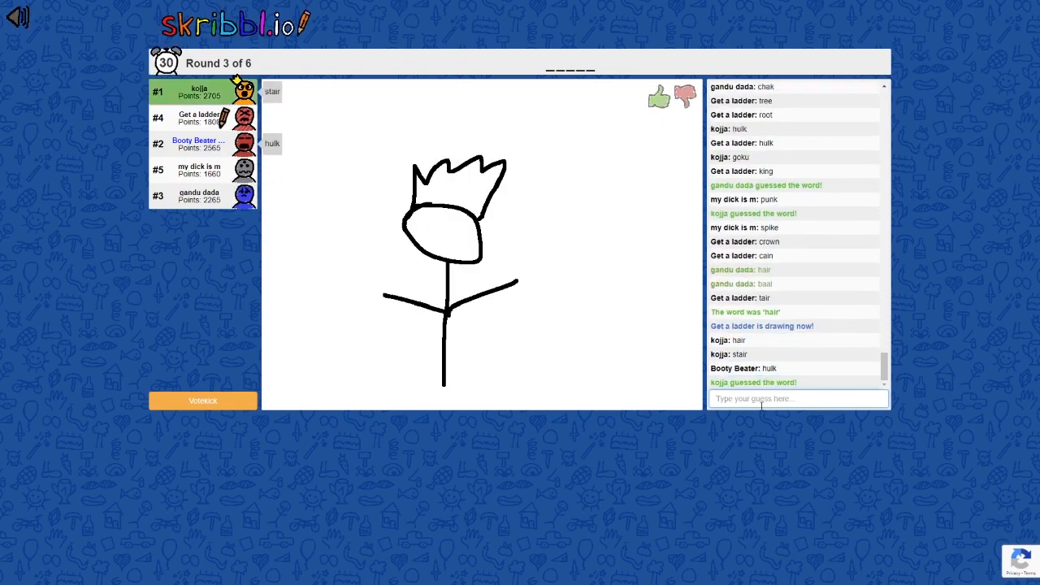
# Post guesses like 'head', 'castle', 'football' and 'hanging' for the castle-and-tree drawing
pyautogui.write('head')
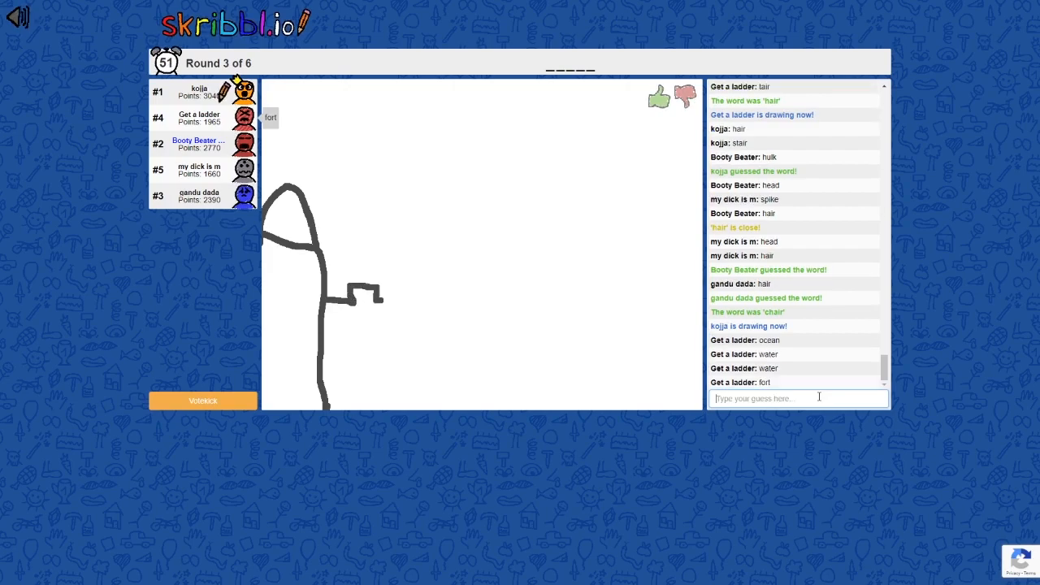
pyautogui.write('cas')
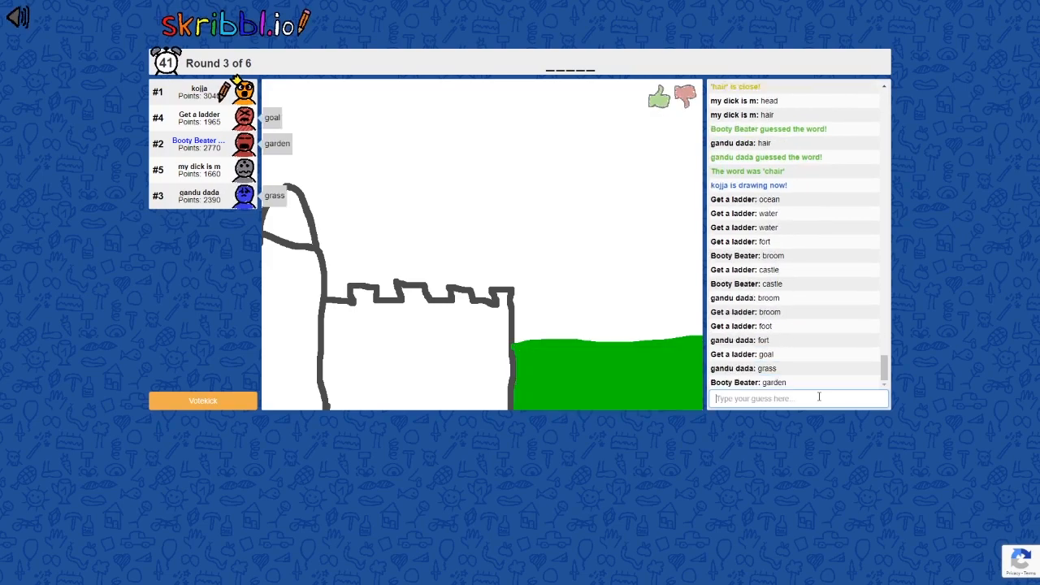
pyautogui.write('footb')
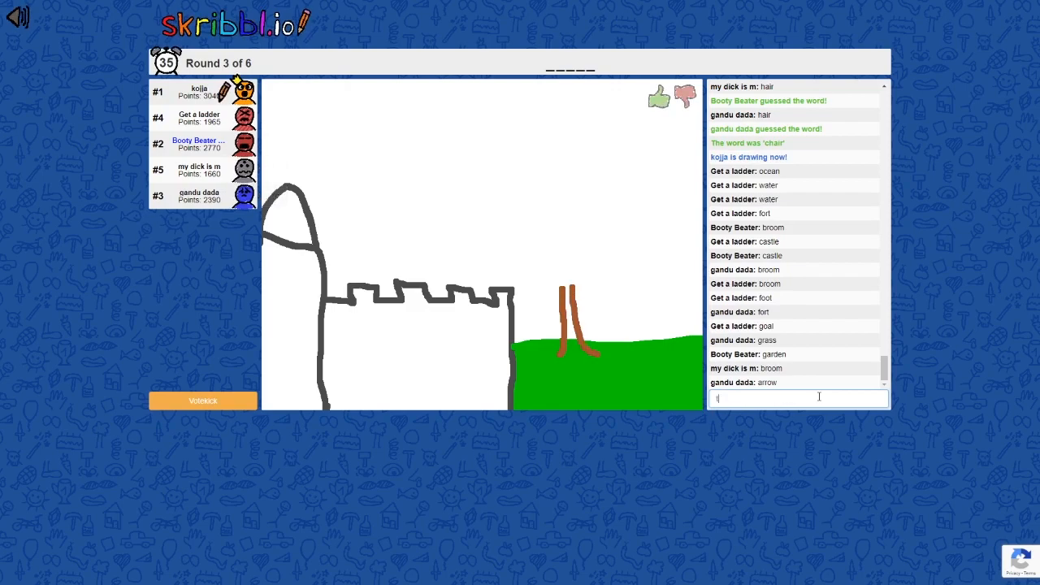
pyautogui.write('hang')
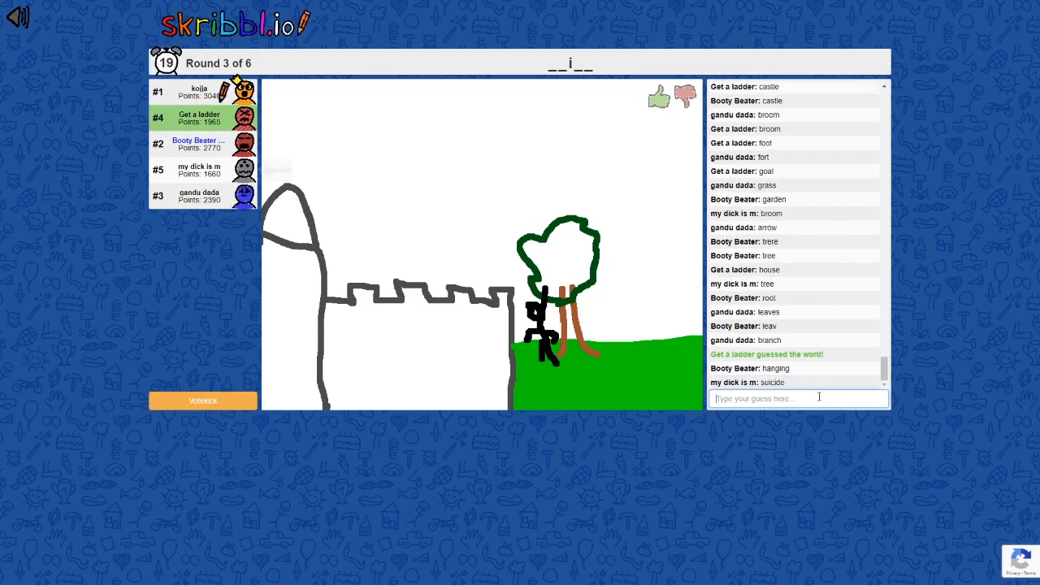
pyautogui.write('suic')
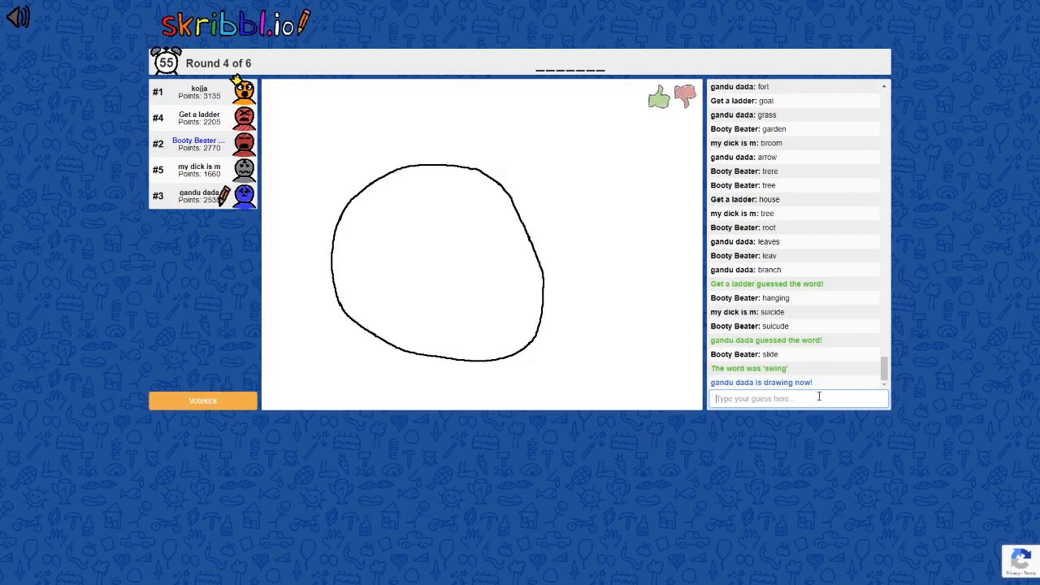
# Keep guessing in round four until the word is guessed, reaching 3535 points
pyautogui.moveTo(425, 171); pyautogui.dragTo(423, 209)
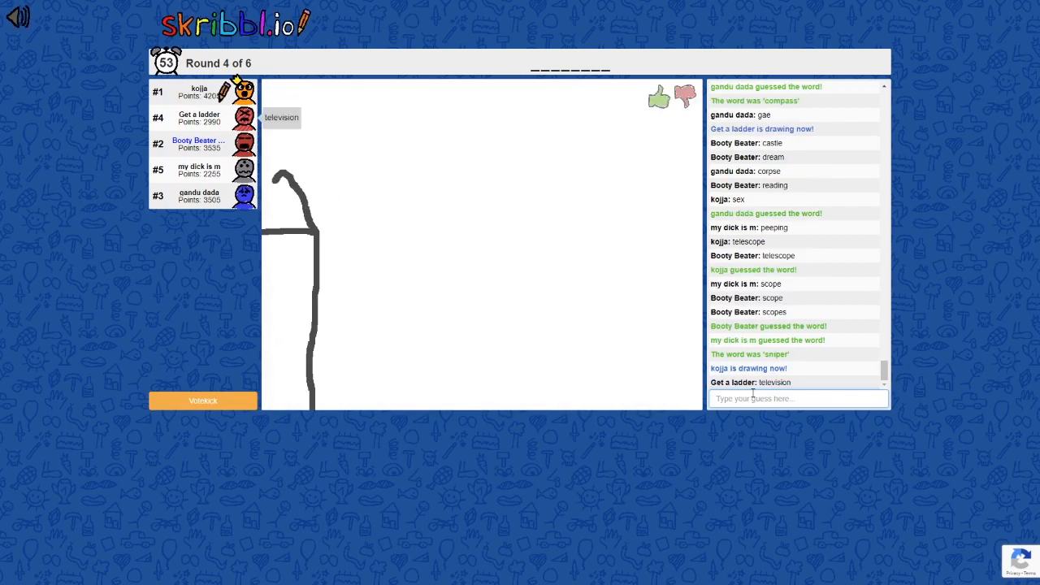
# Guess 'hanging', 'castleing' and 'garden' for the castle drawing
pyautogui.write('hang')
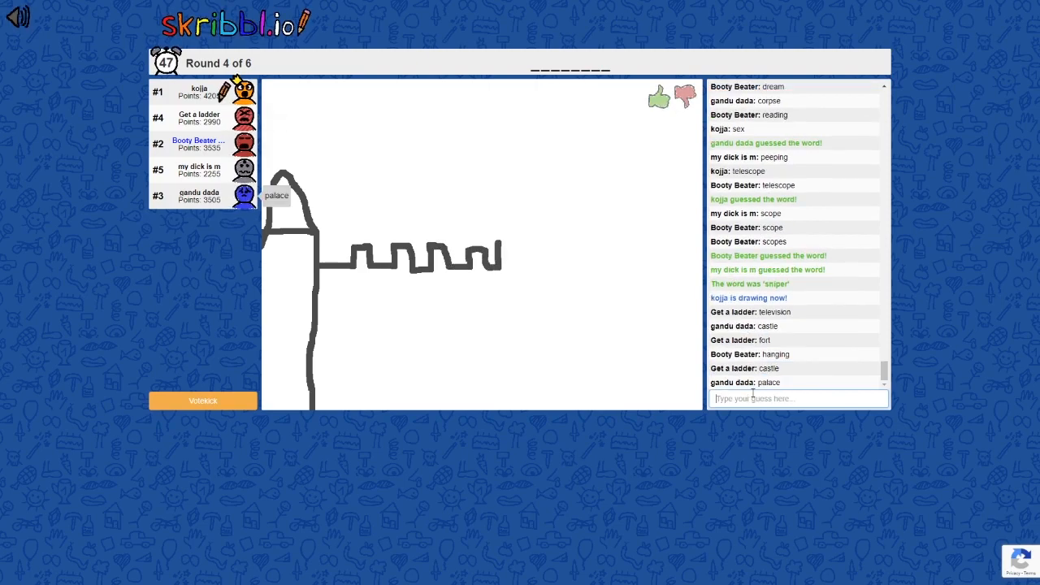
pyautogui.write('castleing')
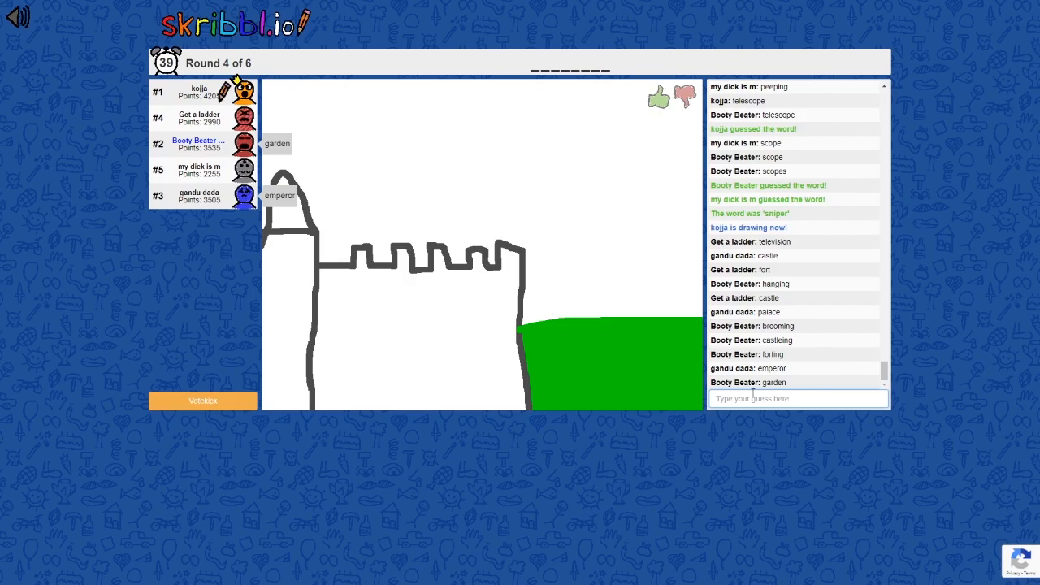
pyautogui.write('gar')
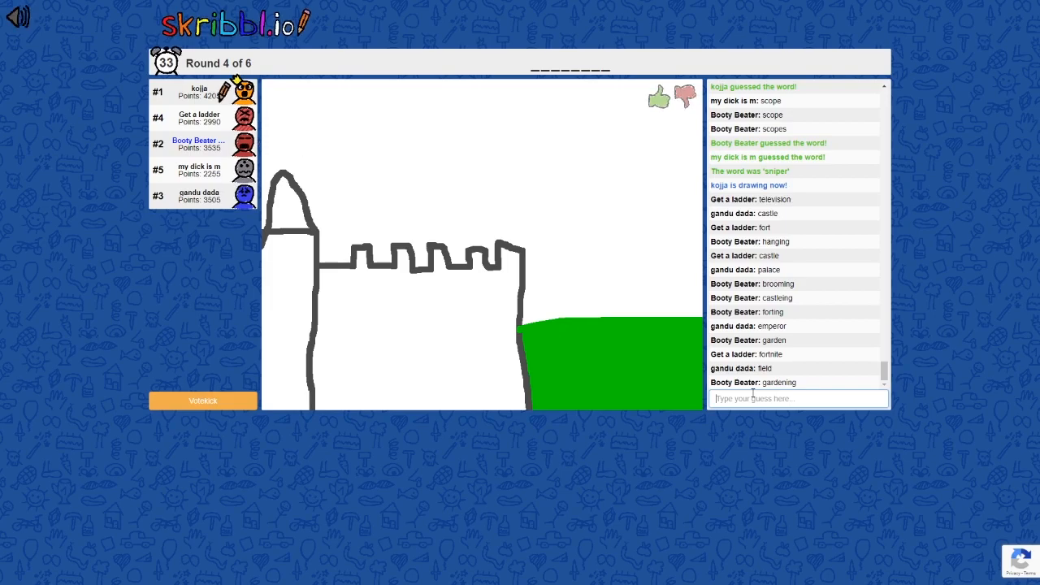
# Keep guessing, including 'cylinder', through to the final round six
pyautogui.moveTo(566, 260); pyautogui.dragTo(566, 337)
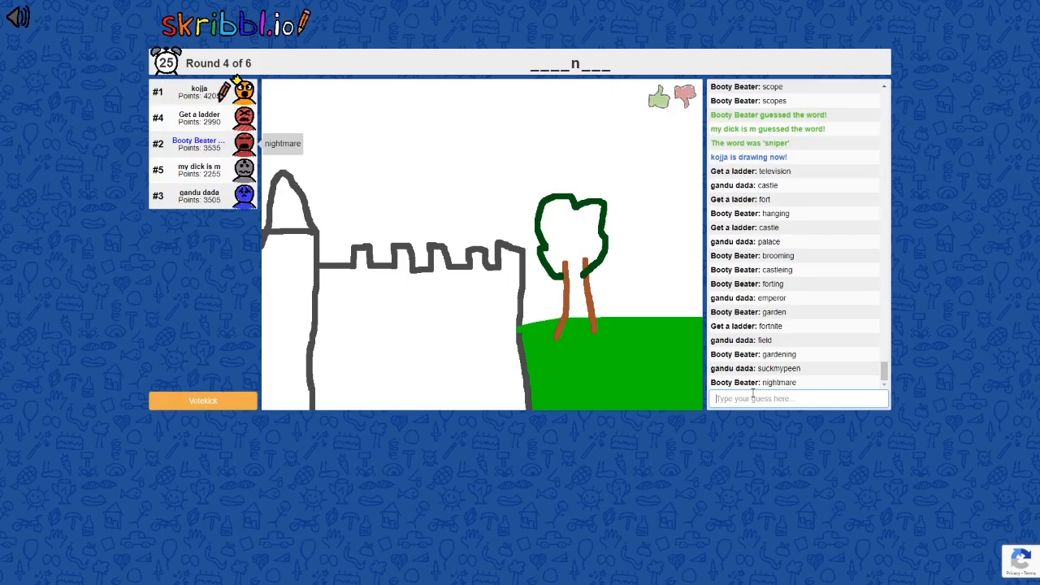
pyautogui.moveTo(540, 114); pyautogui.dragTo(569, 122)
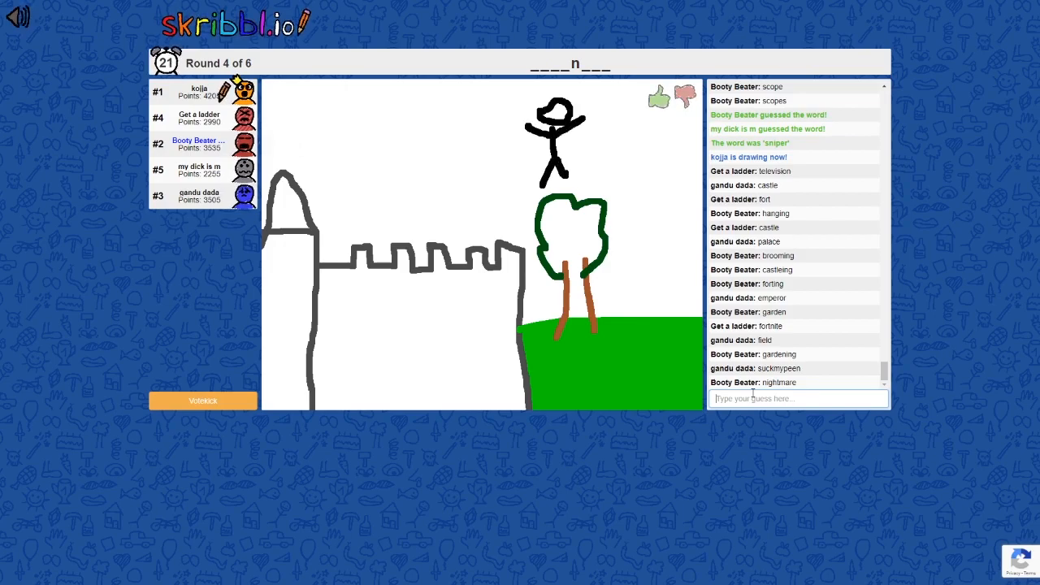
pyautogui.write('h')
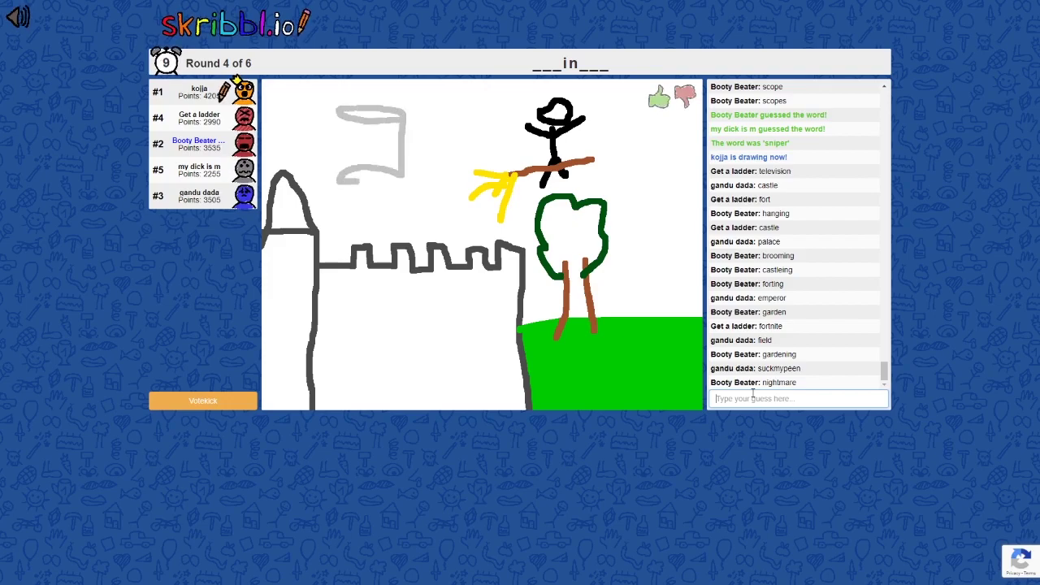
pyautogui.write('cylinder')
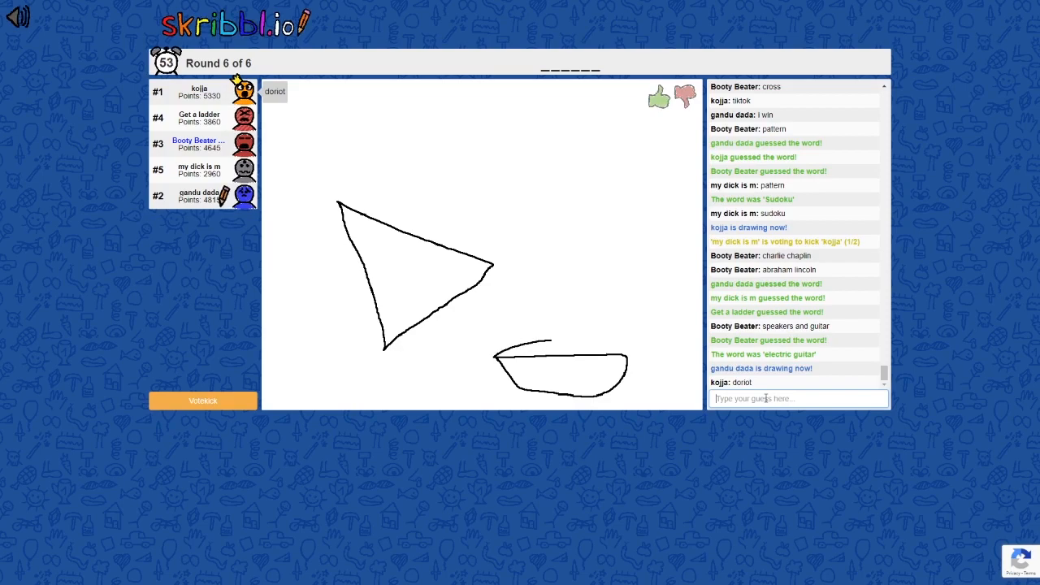
# Guess 'doritos', then 'nachos', to name the chip-and-salsa drawing
pyautogui.write('doritol')
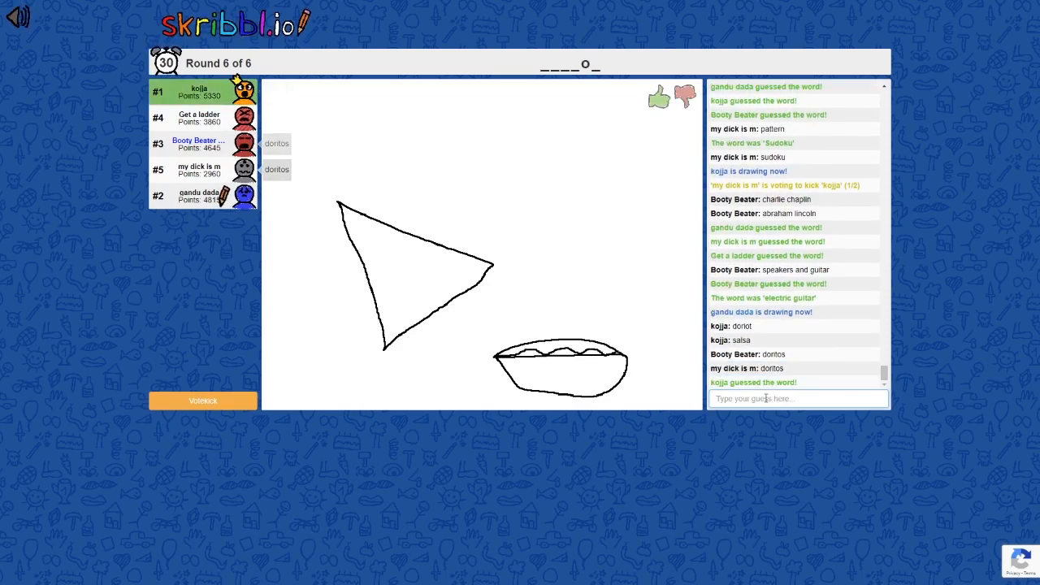
pyautogui.write('na')
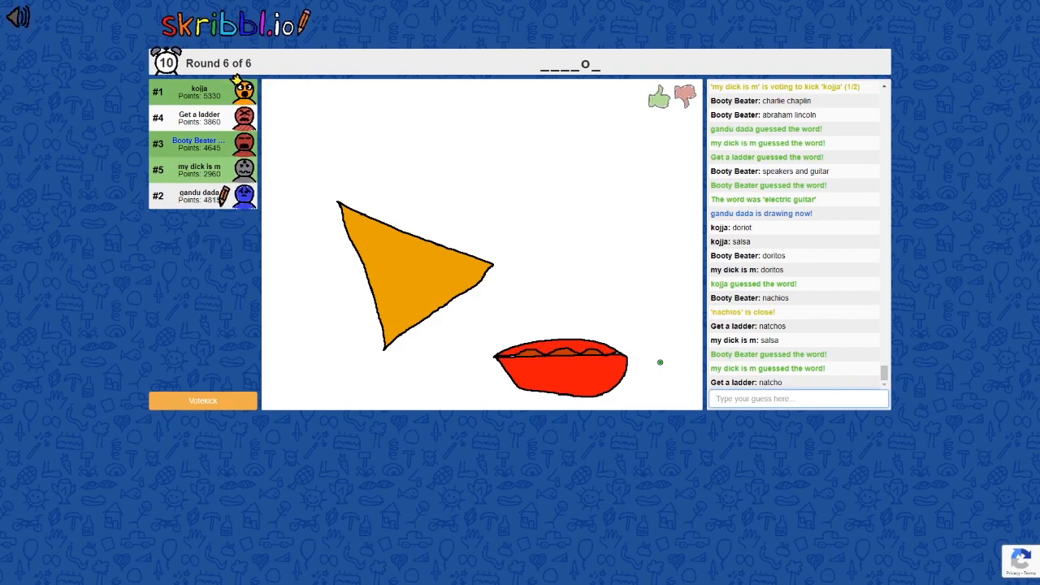
pyautogui.moveTo(389, 201); pyautogui.dragTo(525, 201)
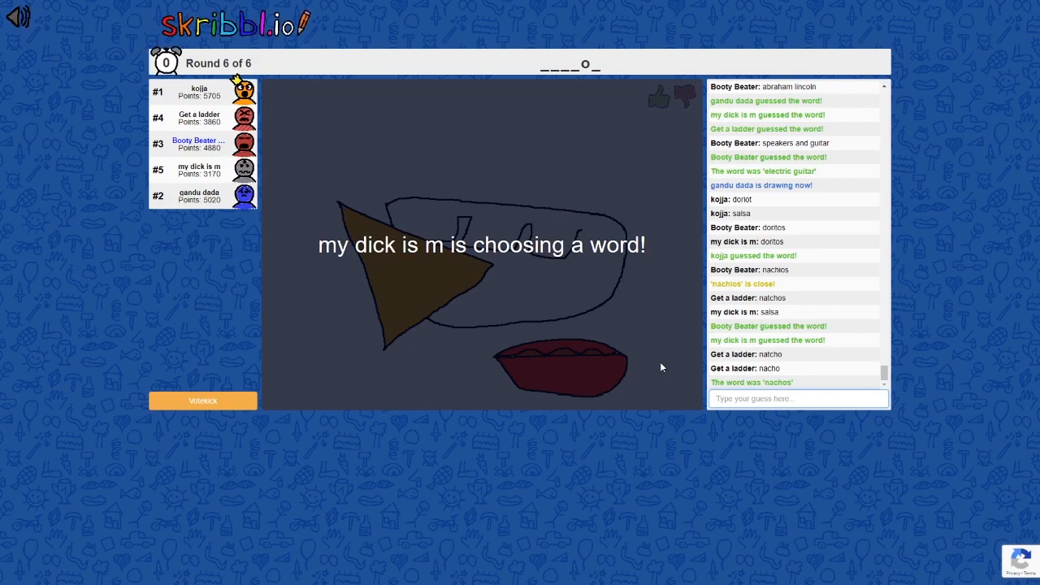
# Choose 'sunflower' from the word choices as this turn's drawing word
pyautogui.click(798, 398)
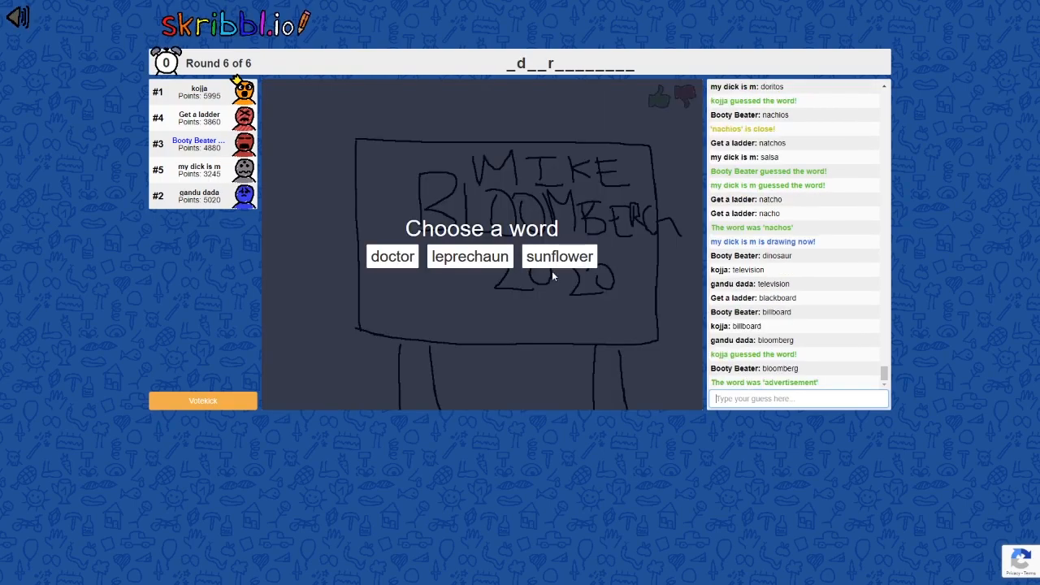
pyautogui.click(559, 256)
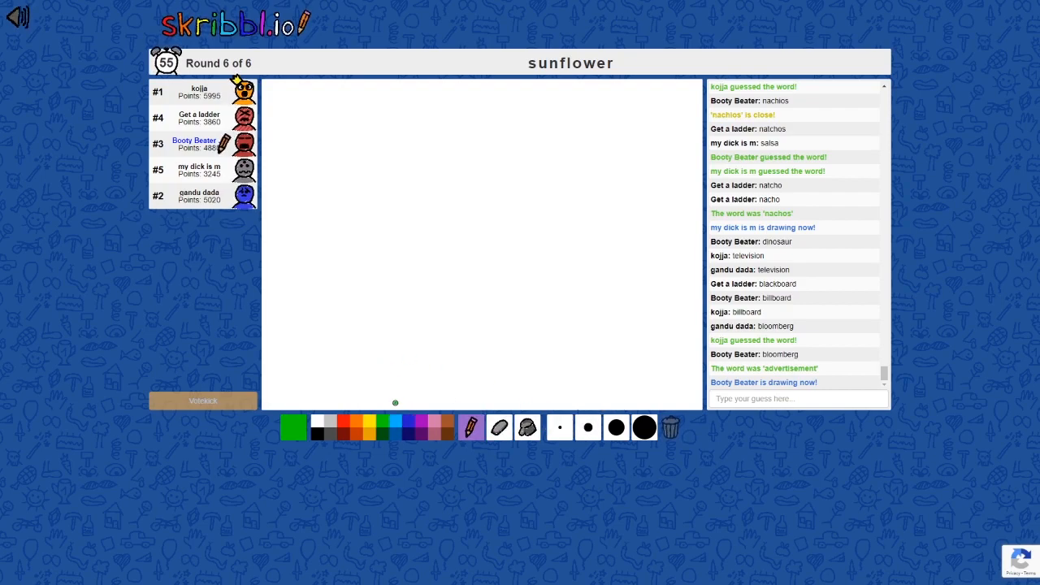
# Drag a vertical pencil stroke down the canvas to start the sunflower
pyautogui.moveTo(395, 260); pyautogui.dragTo(396, 407)
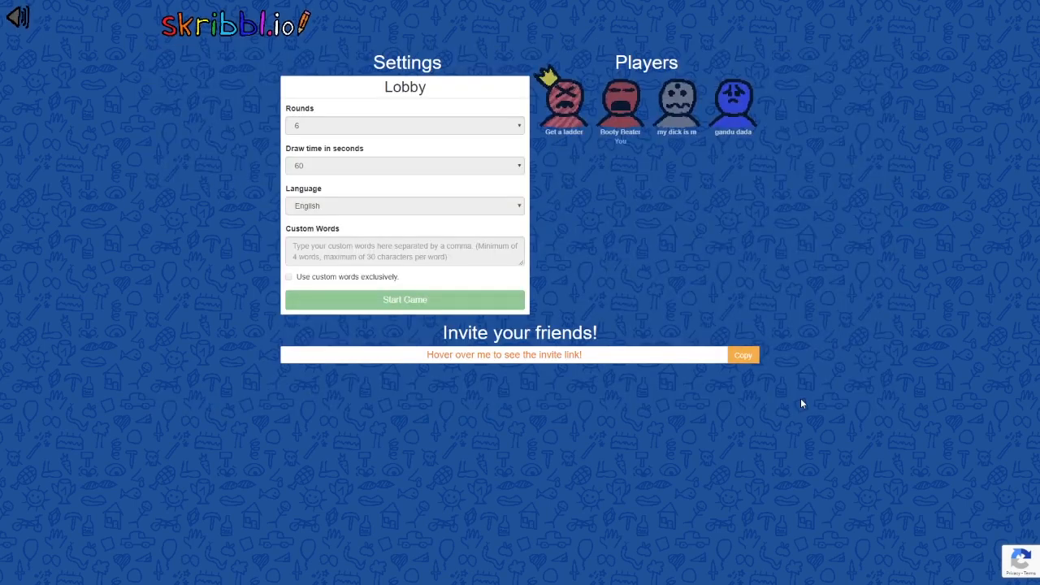
pyautogui.moveTo(754, 376)
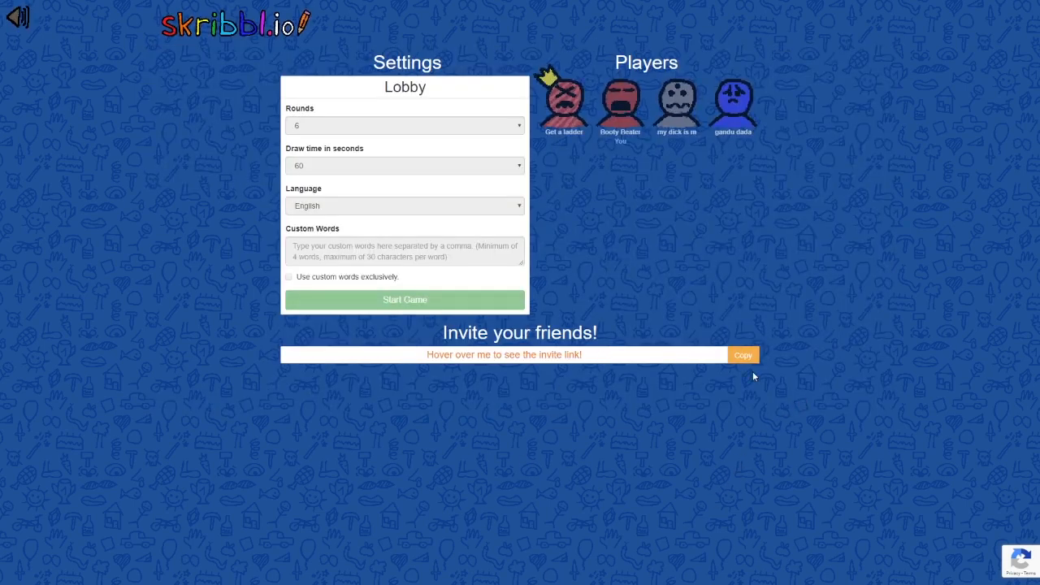